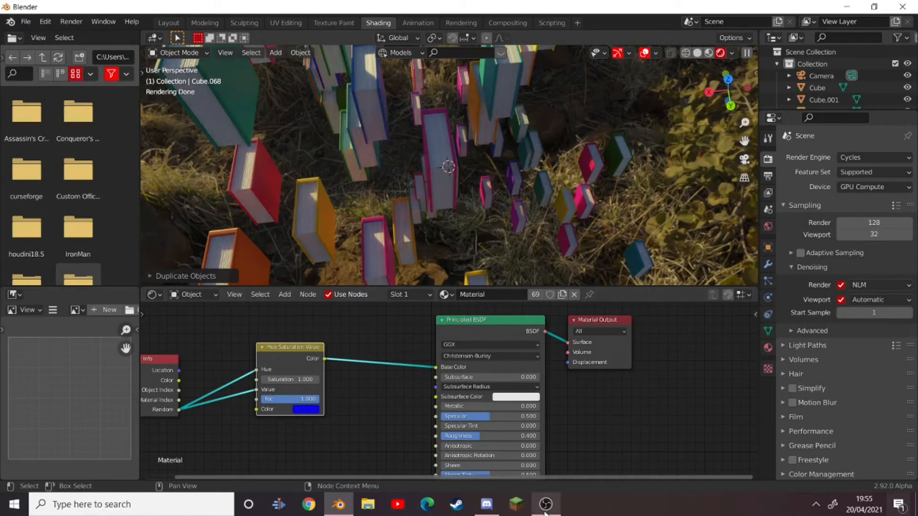
Delete the default cube and add a fresh mesh cube at the scene origin.
left_click(169, 22)
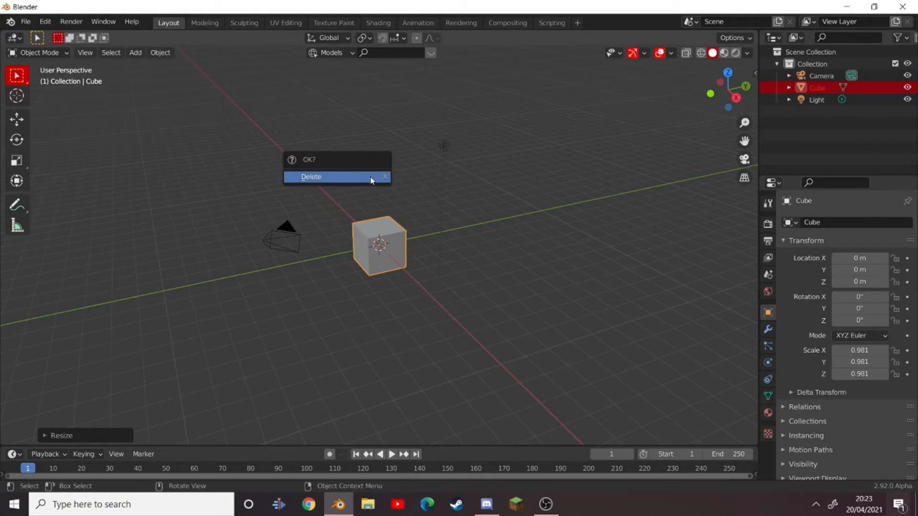
left_click(311, 177)
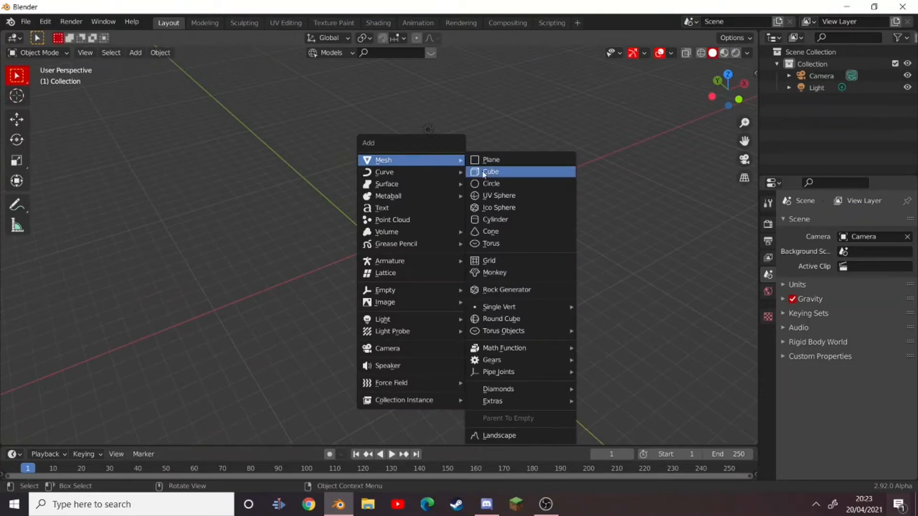
left_click(491, 172)
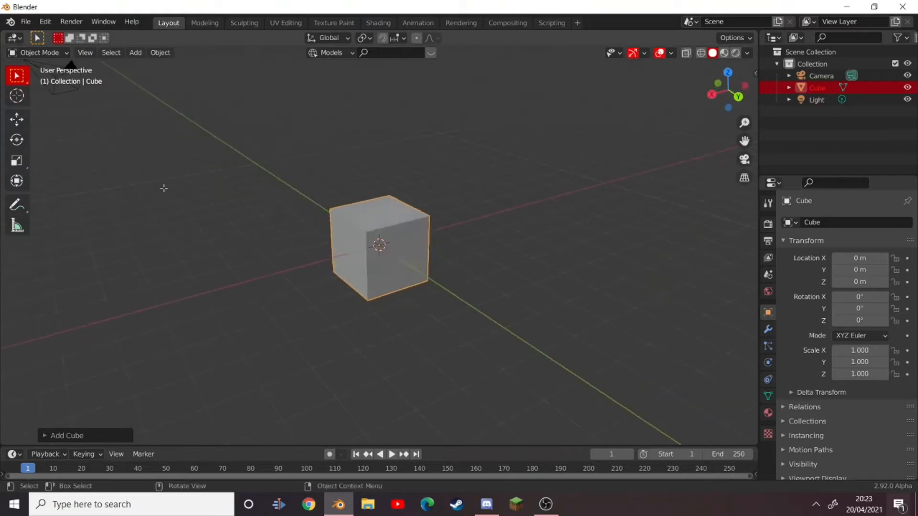
In Edit Mode, scale the cube along Y and Z into a slab, then extrude faces along normals.
key("Tab")
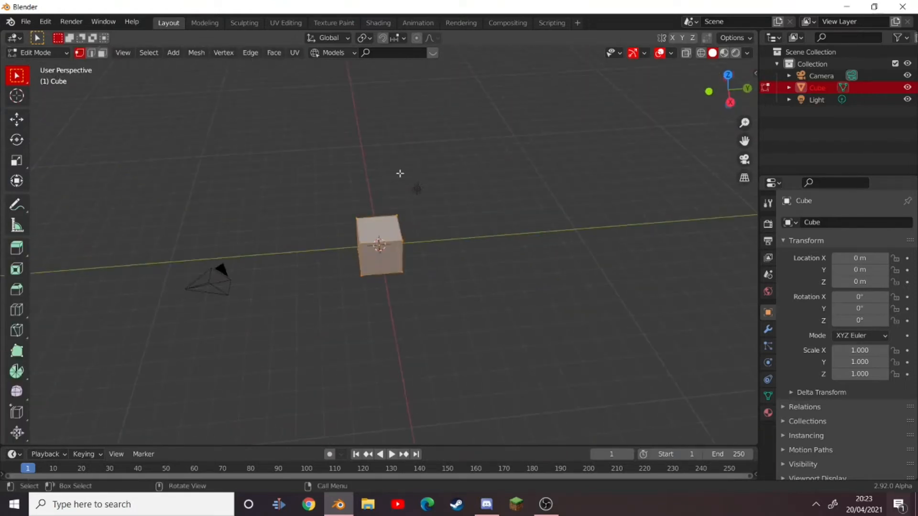
key("s")
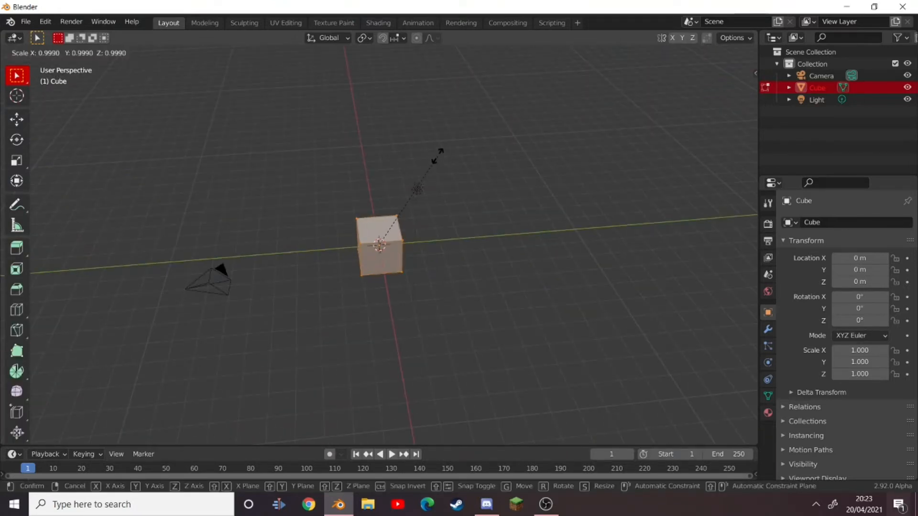
key("x")
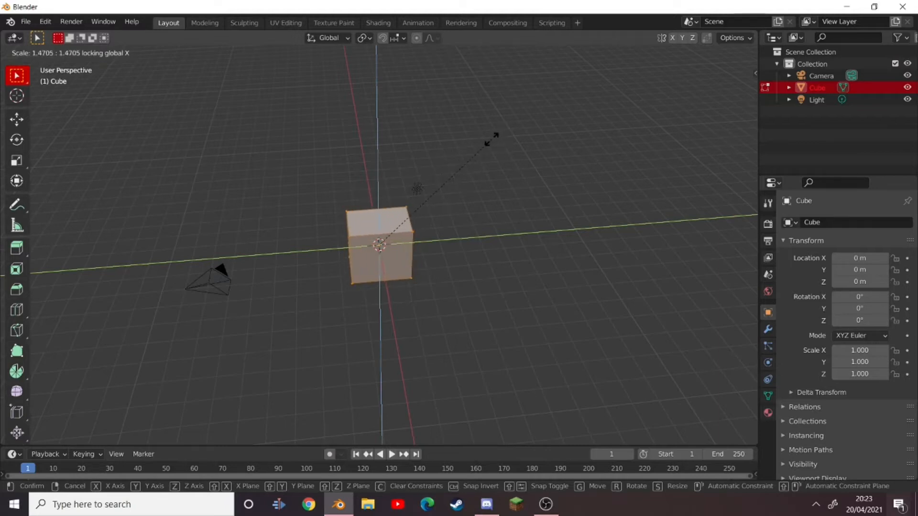
mouse_move(679, 73)
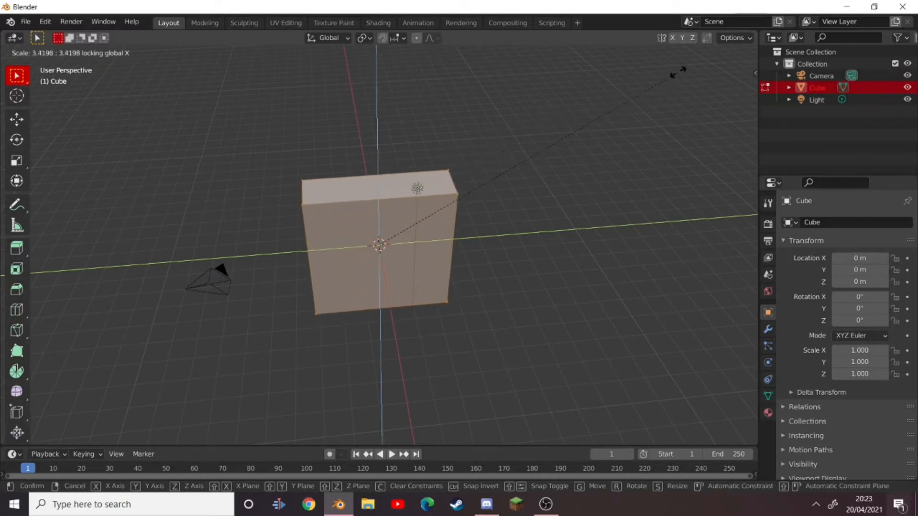
mouse_move(676, 81)
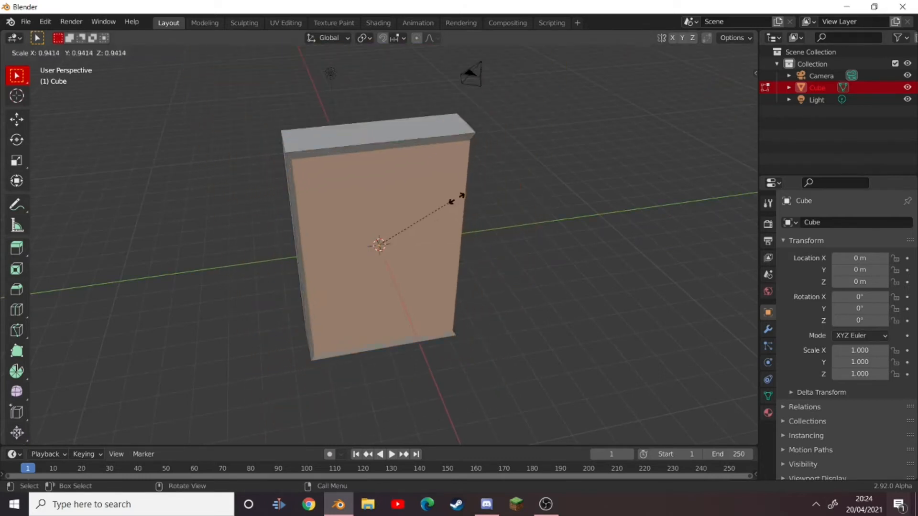
mouse_move(465, 198)
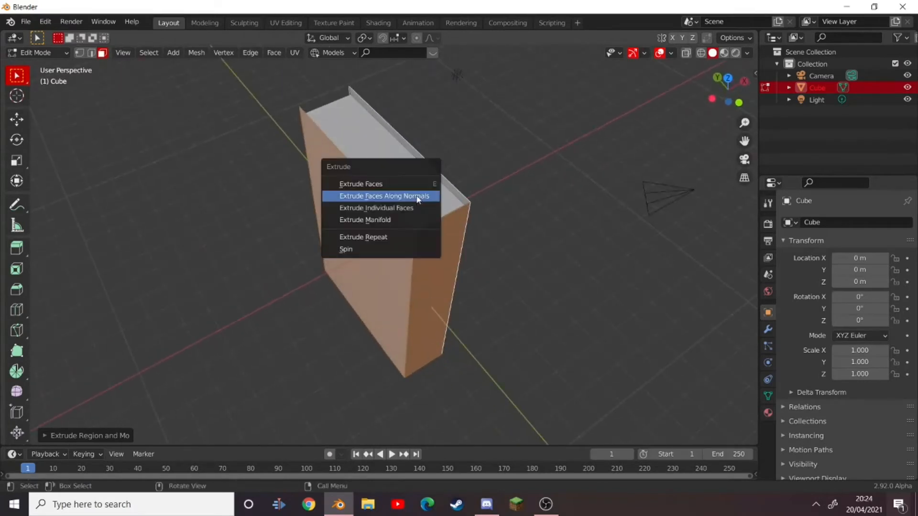
mouse_move(410, 199)
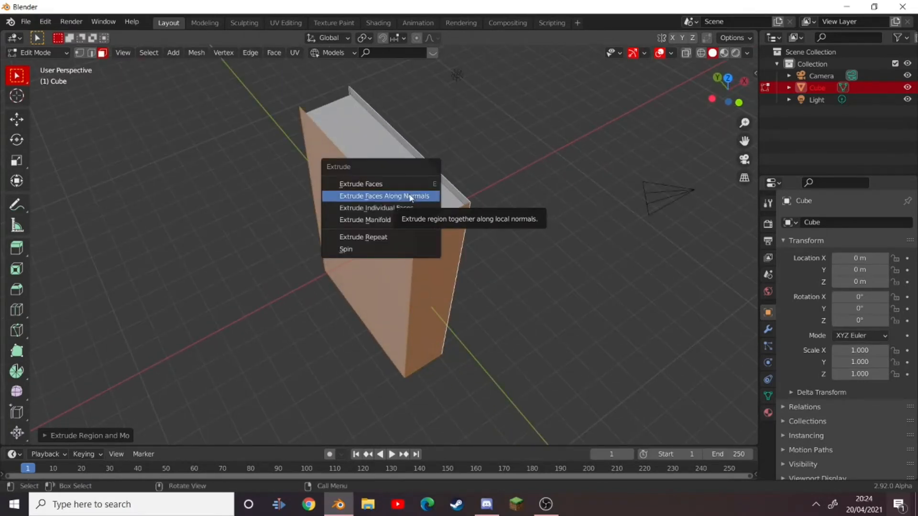
left_click(385, 196)
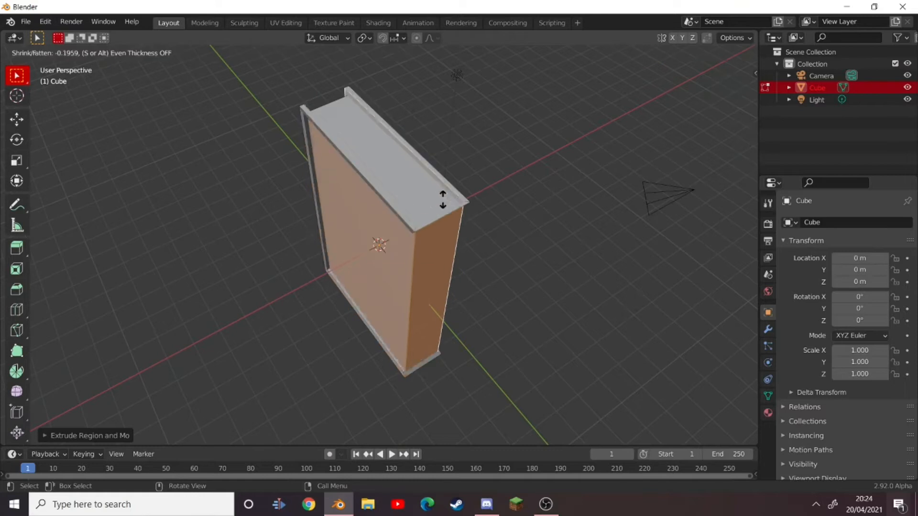
mouse_move(429, 191)
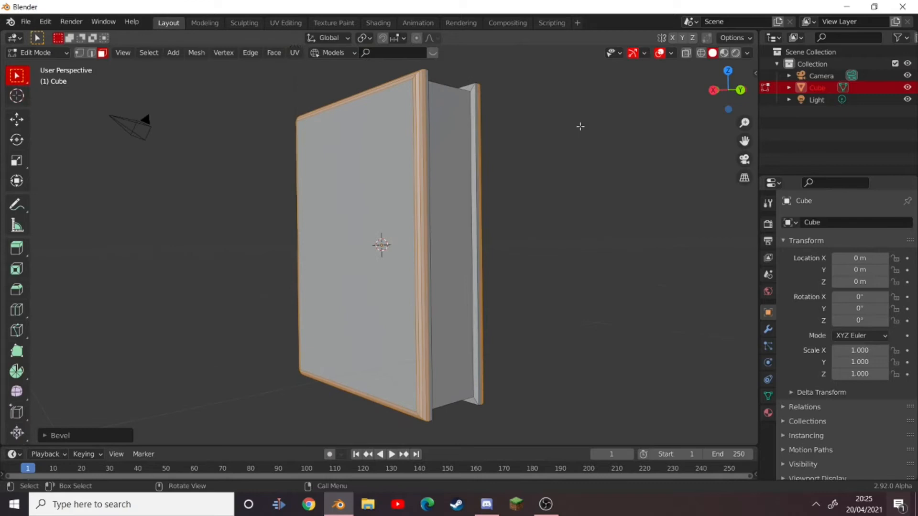
Apply Shade Smooth to the book and show its Object Data properties.
right_click(380, 245)
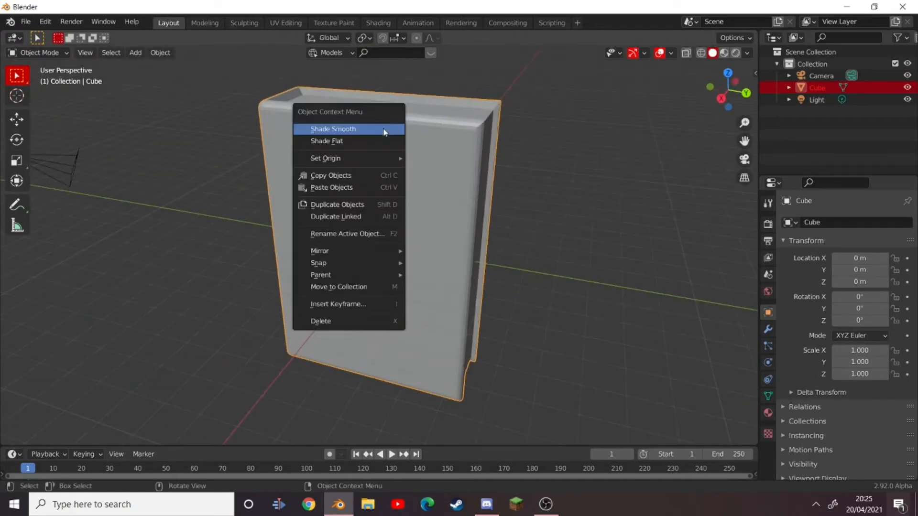
left_click(334, 129)
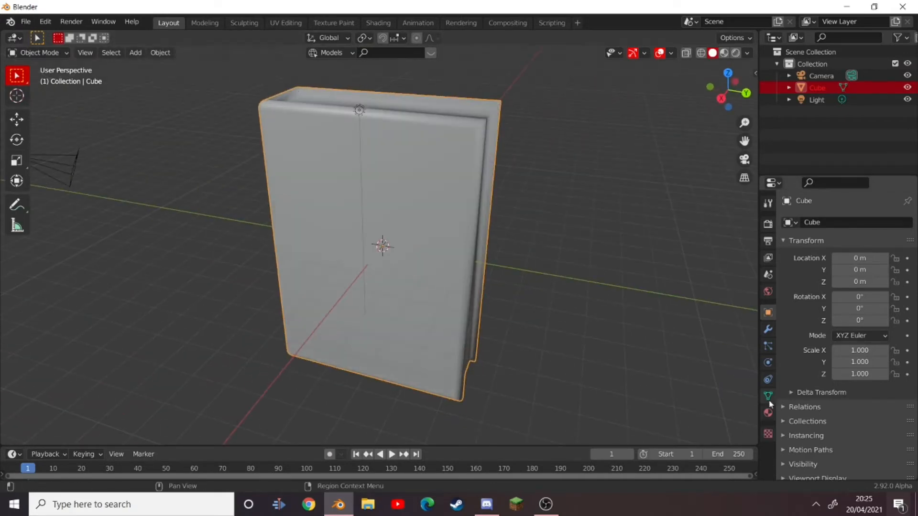
left_click(768, 396)
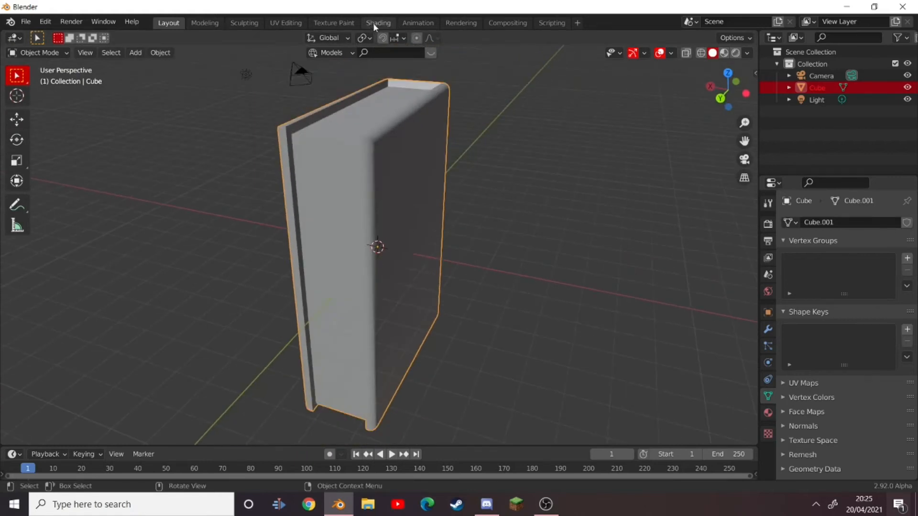
Create a new book material in the Shading workspace and add Noise Texture and ColorRamp nodes.
left_click(378, 23)
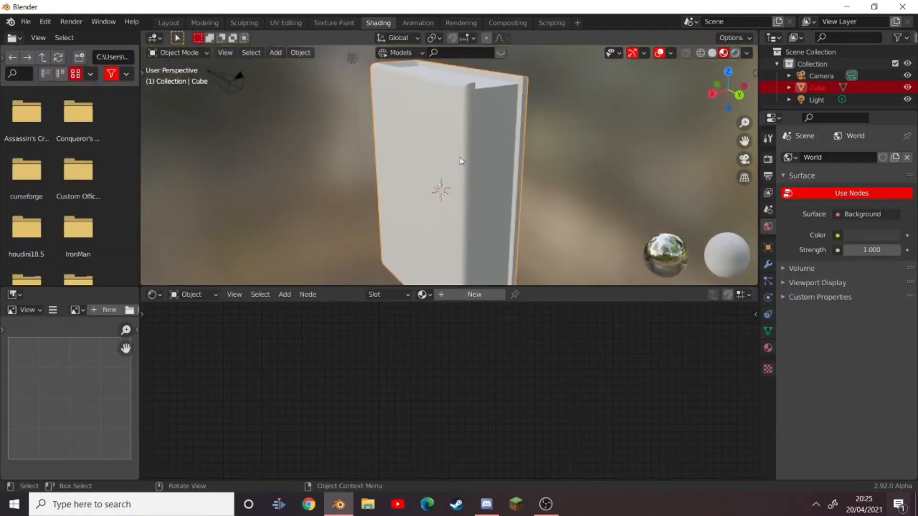
left_click(474, 294)
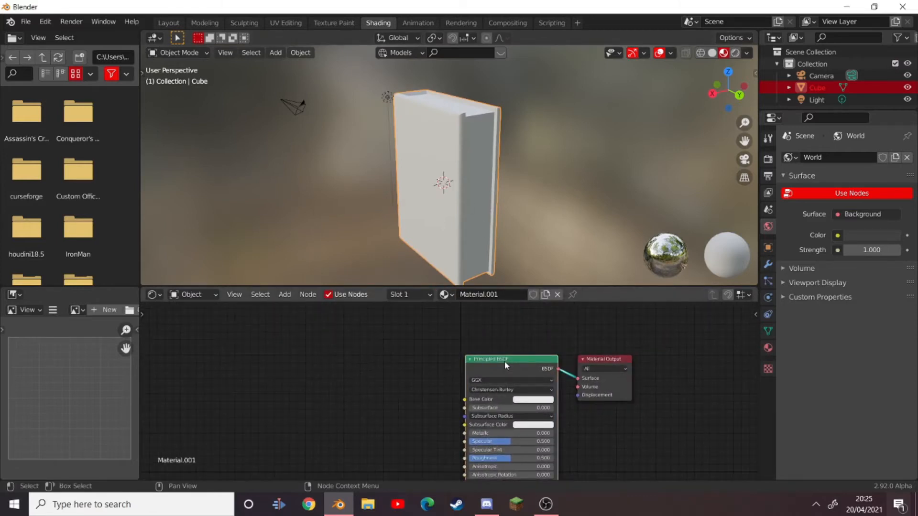
mouse_move(508, 350)
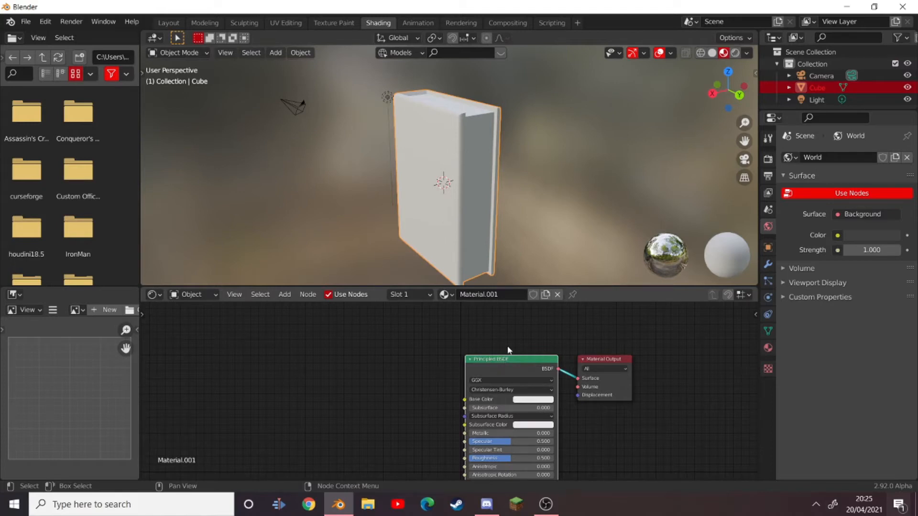
left_click(284, 294)
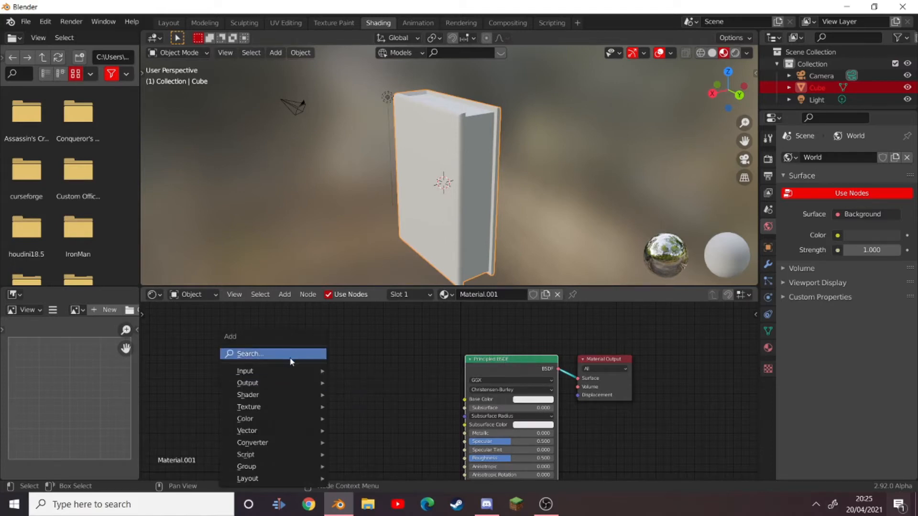
type("n")
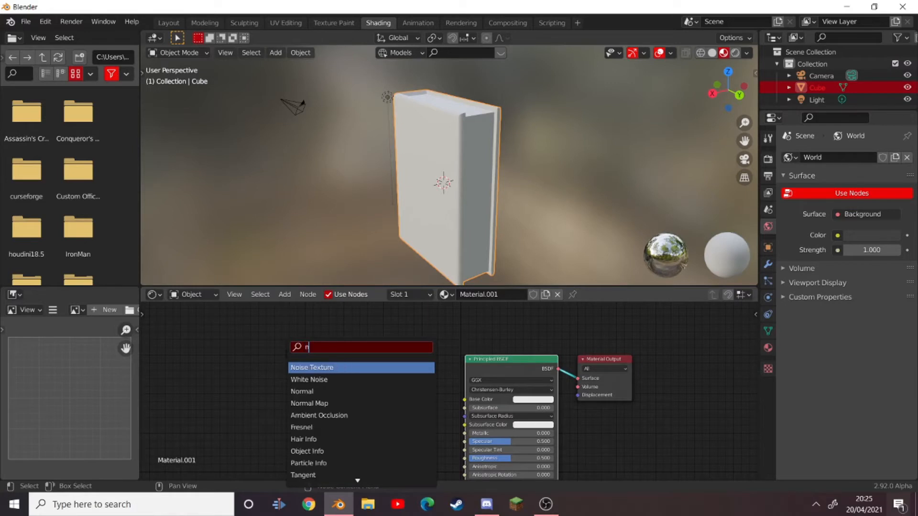
type("oise")
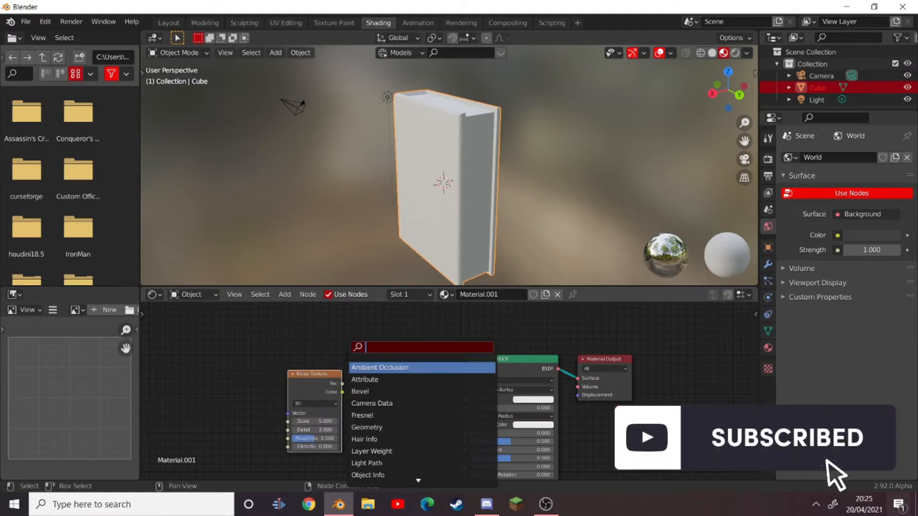
type("color")
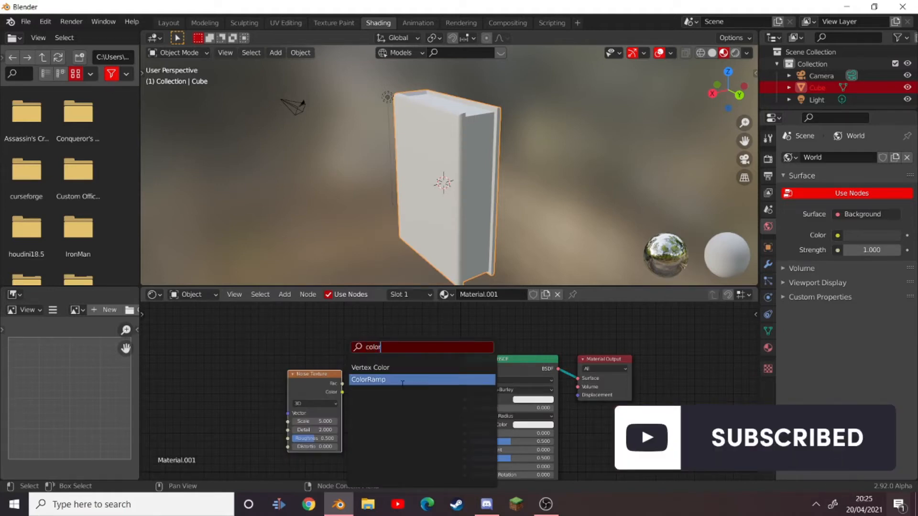
left_click(368, 379)
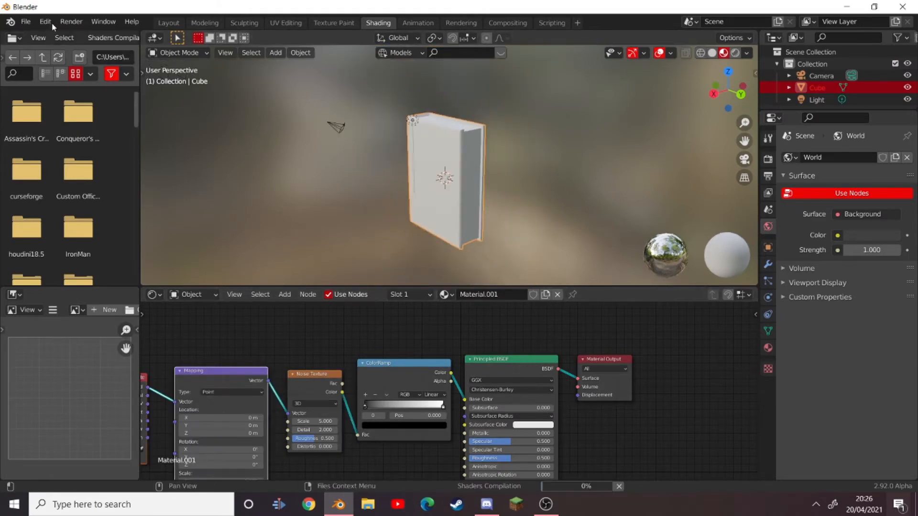
Change the Mapping node's Y scale to stretch the noise into streaky page lines.
left_click(45, 21)
type("10")
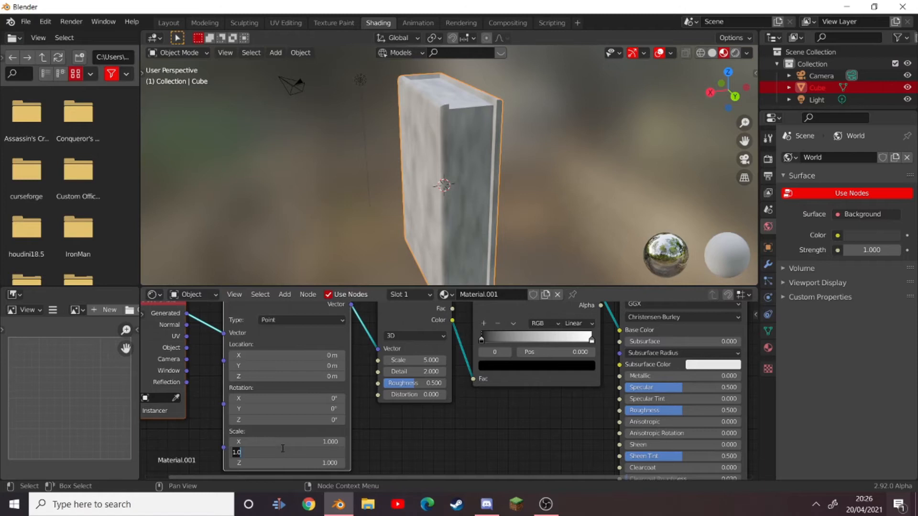
left_click(283, 452)
type("0.000")
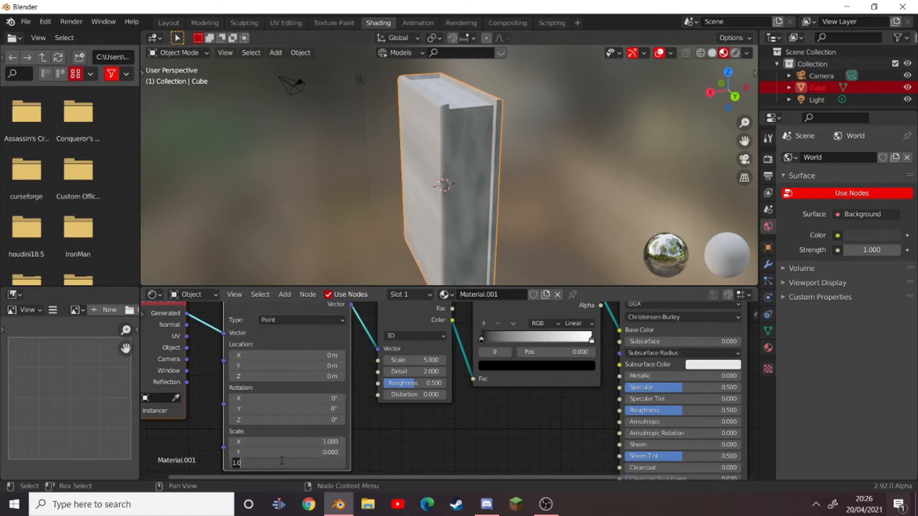
key("Return")
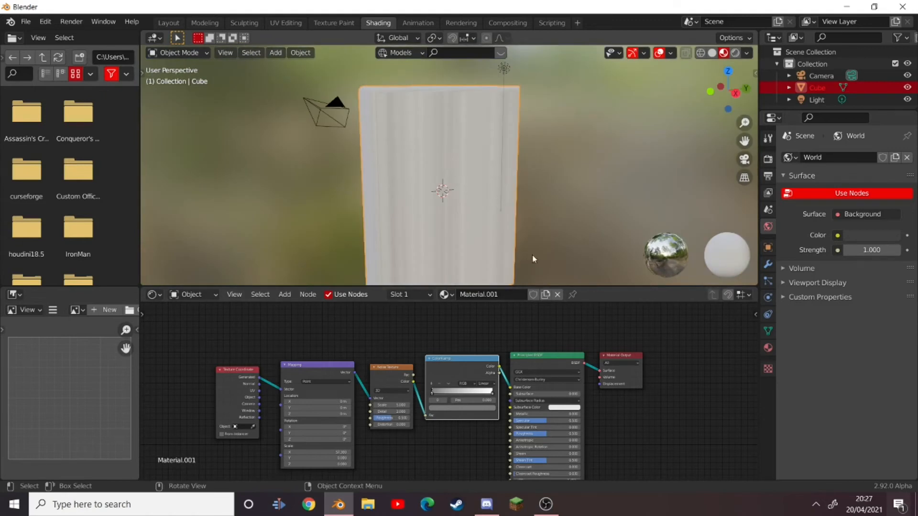
mouse_move(744, 346)
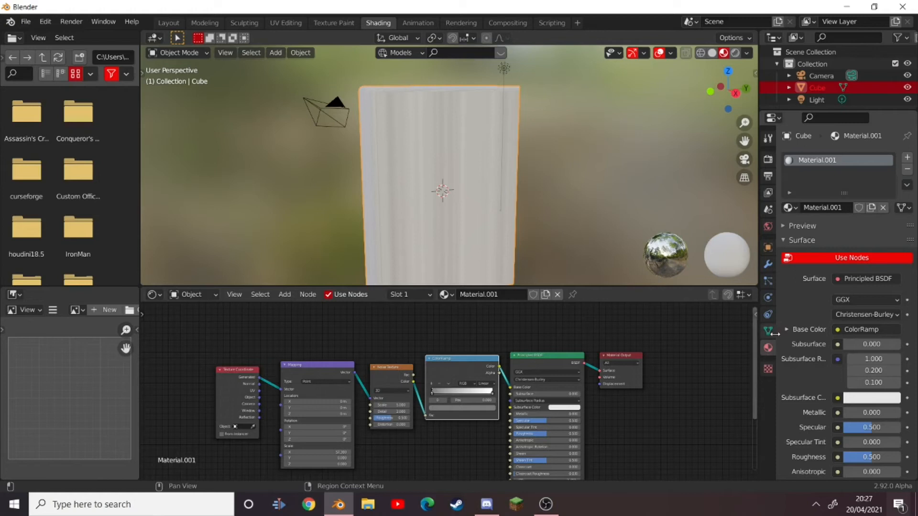
mouse_move(908, 159)
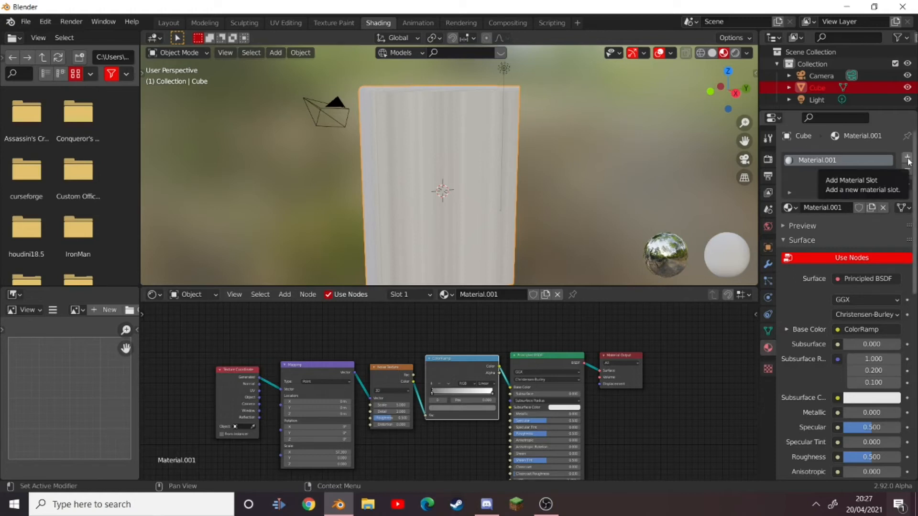
Add a second material slot with a new material assigned to the cover faces.
left_click(907, 157)
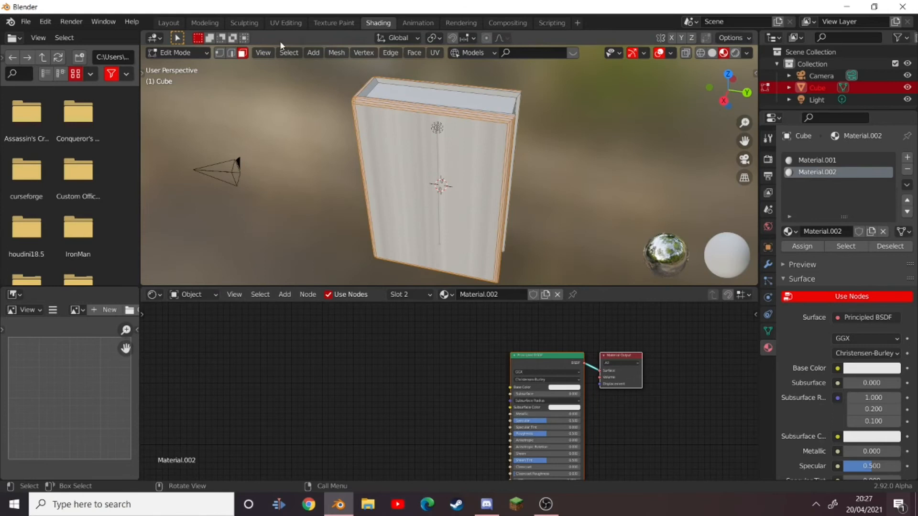
left_click(817, 159)
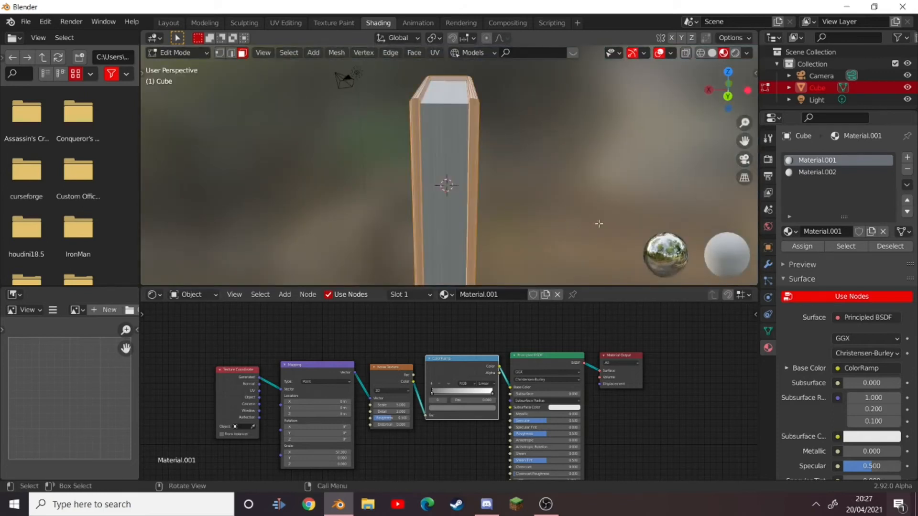
mouse_move(578, 235)
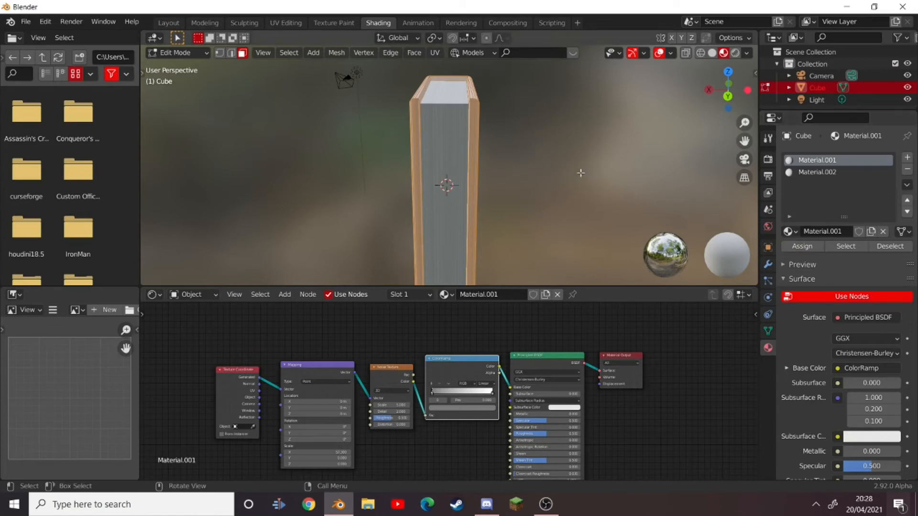
left_click(817, 172)
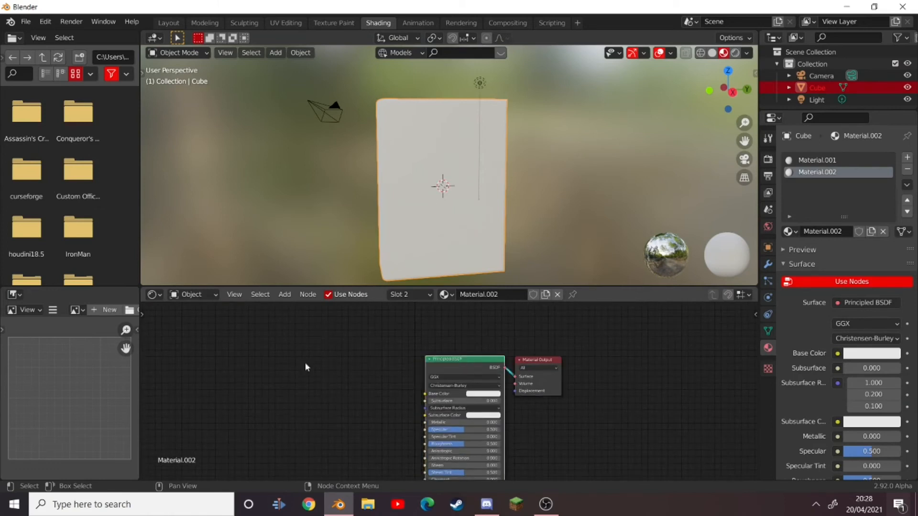
Add Hue/Saturation/Value and Object Info nodes, feeding Random into the HSV node.
left_click(284, 294)
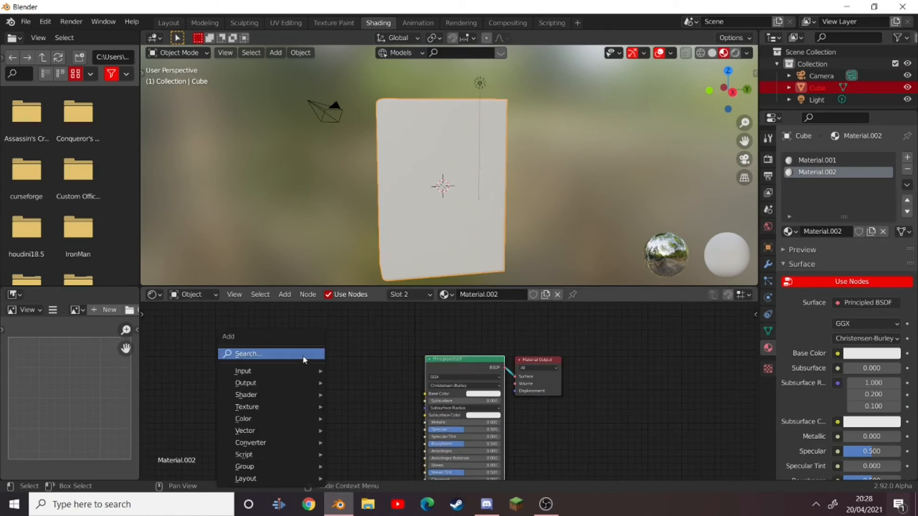
type("hue")
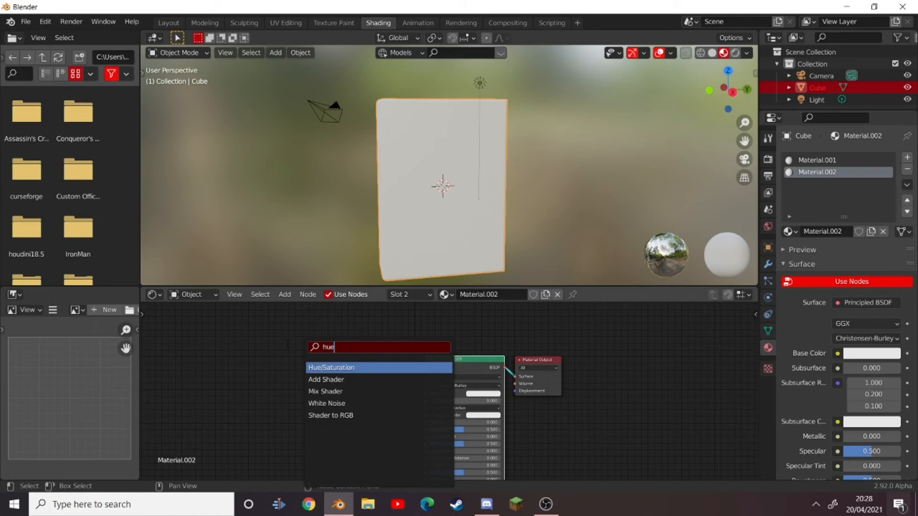
left_click(332, 367)
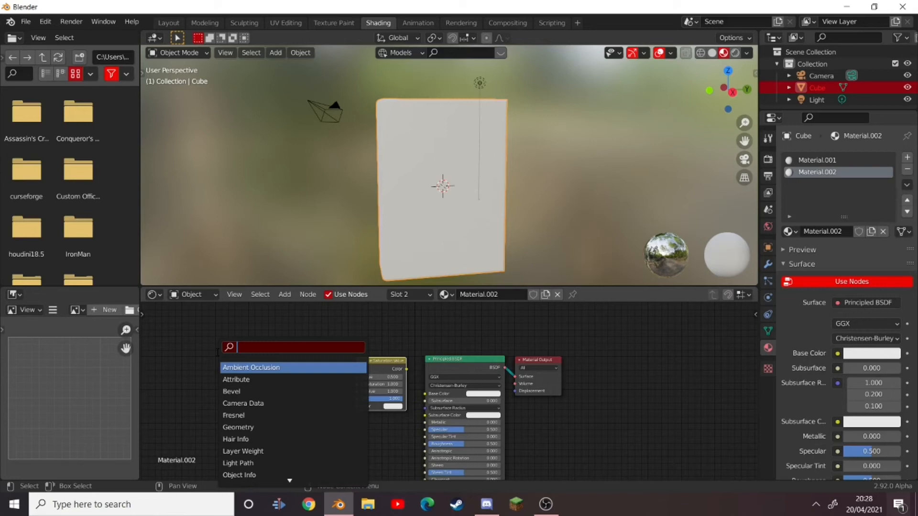
type("ob")
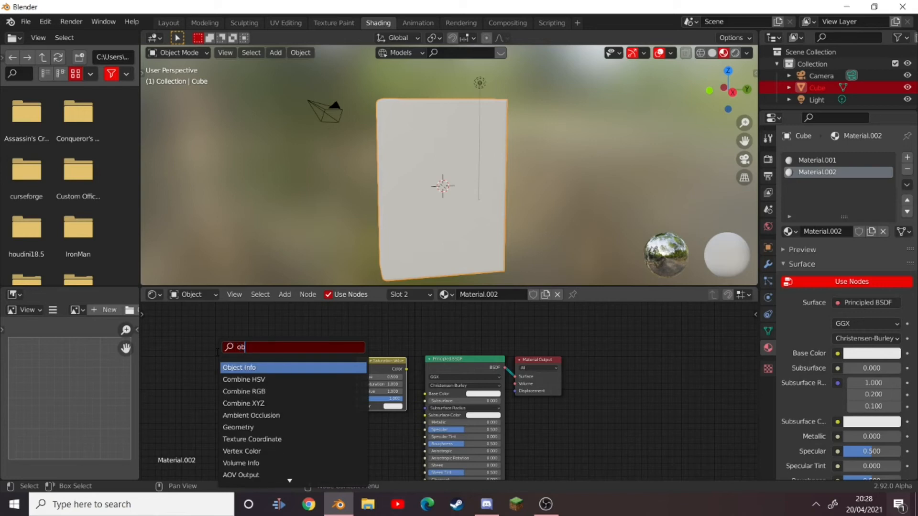
left_click(239, 368)
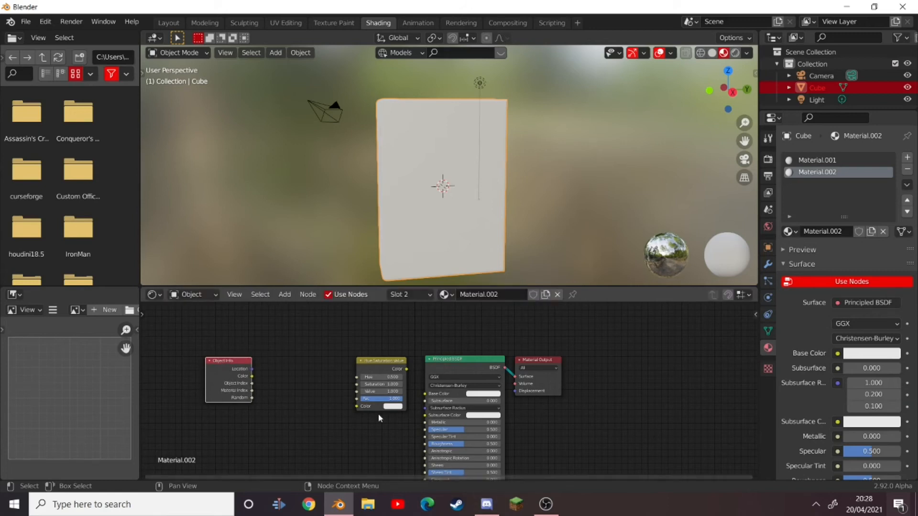
mouse_move(251, 402)
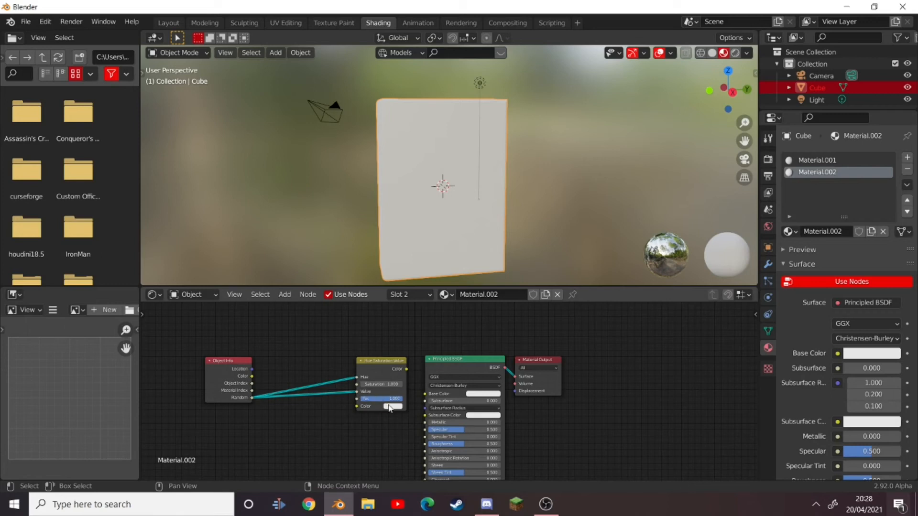
left_click(387, 406)
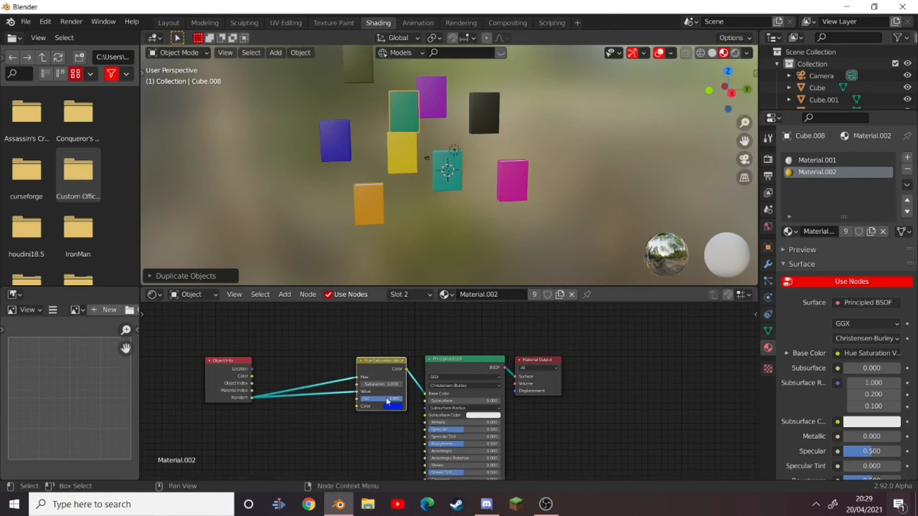
Duplicate the book with Shift+D into scattered copies.
left_click(392, 407)
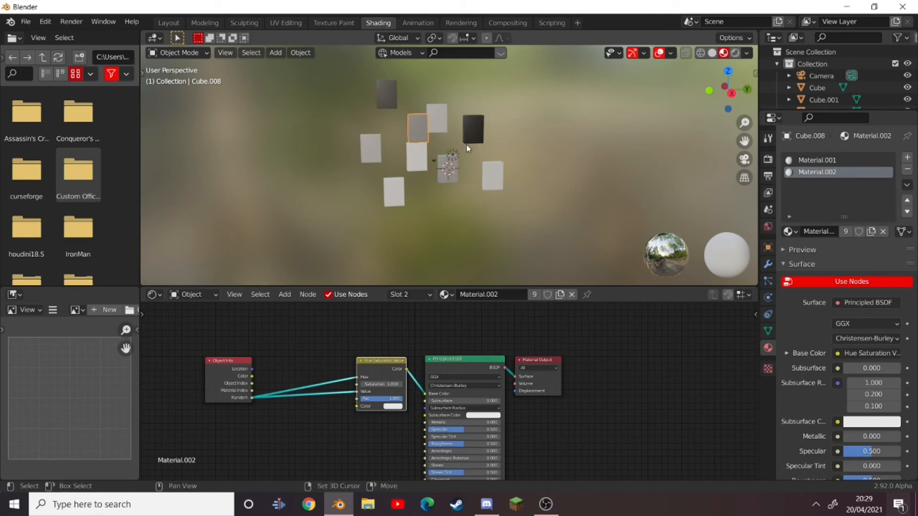
key("shift+d")
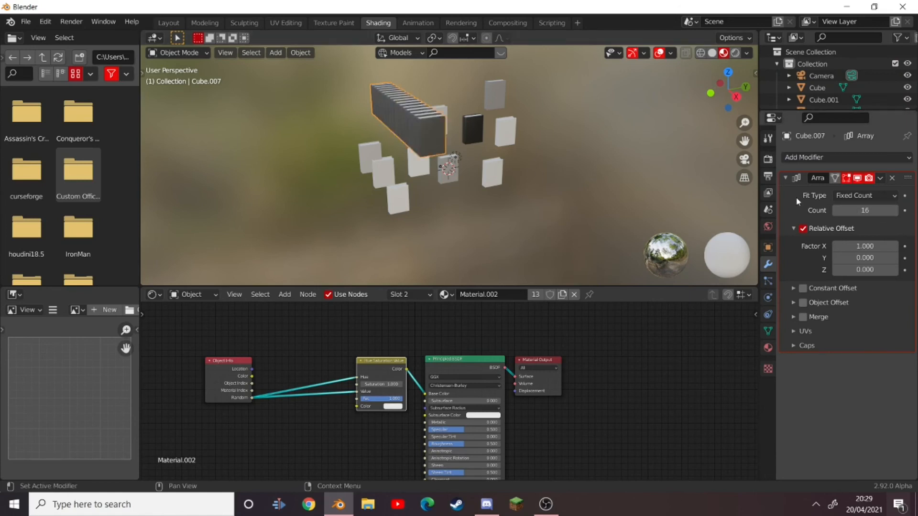
Add an Array modifier to repeat a book into a row, and check the hue node's colour input.
left_click(892, 178)
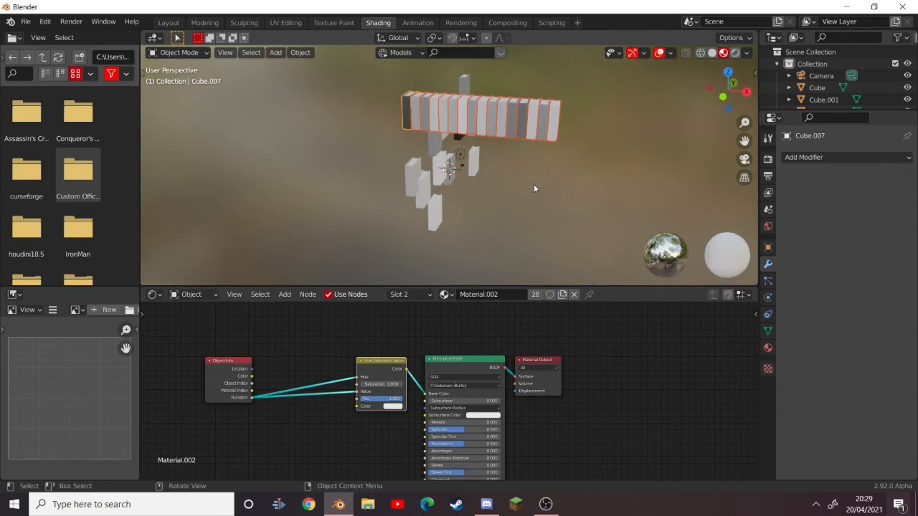
left_click(397, 406)
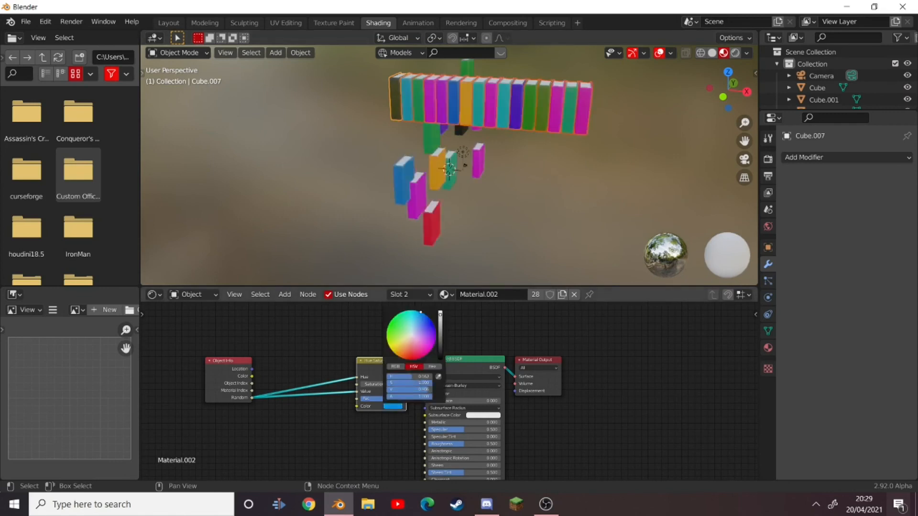